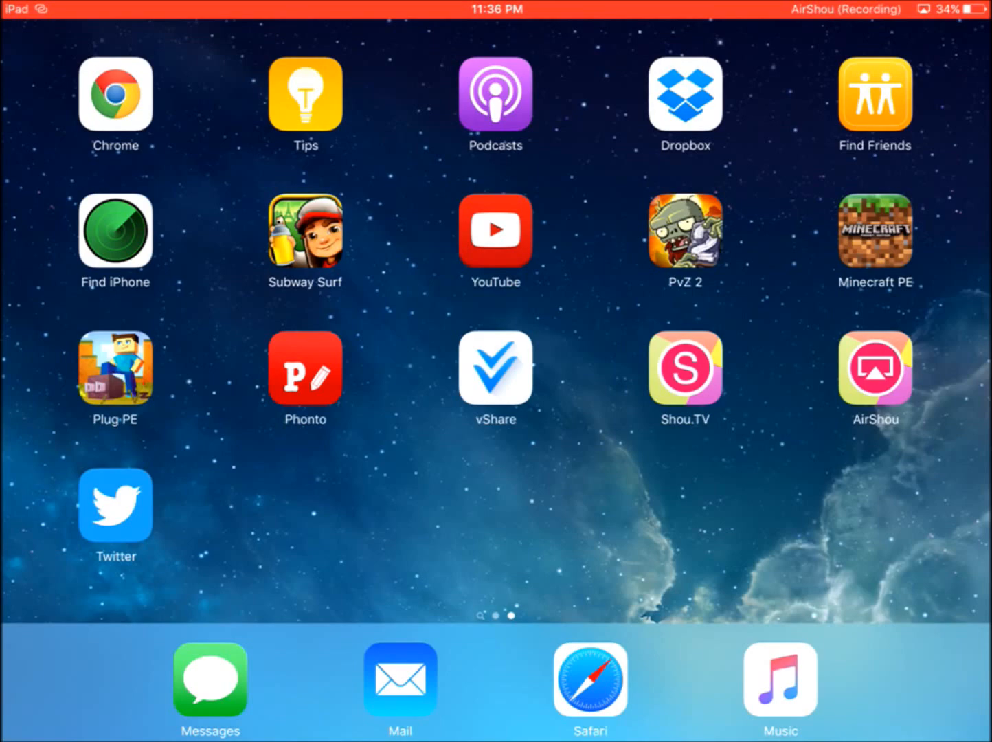
- Bring up Safari on the shou.tv/ios page, checking the address and returning to the page
scroll(right, 3)
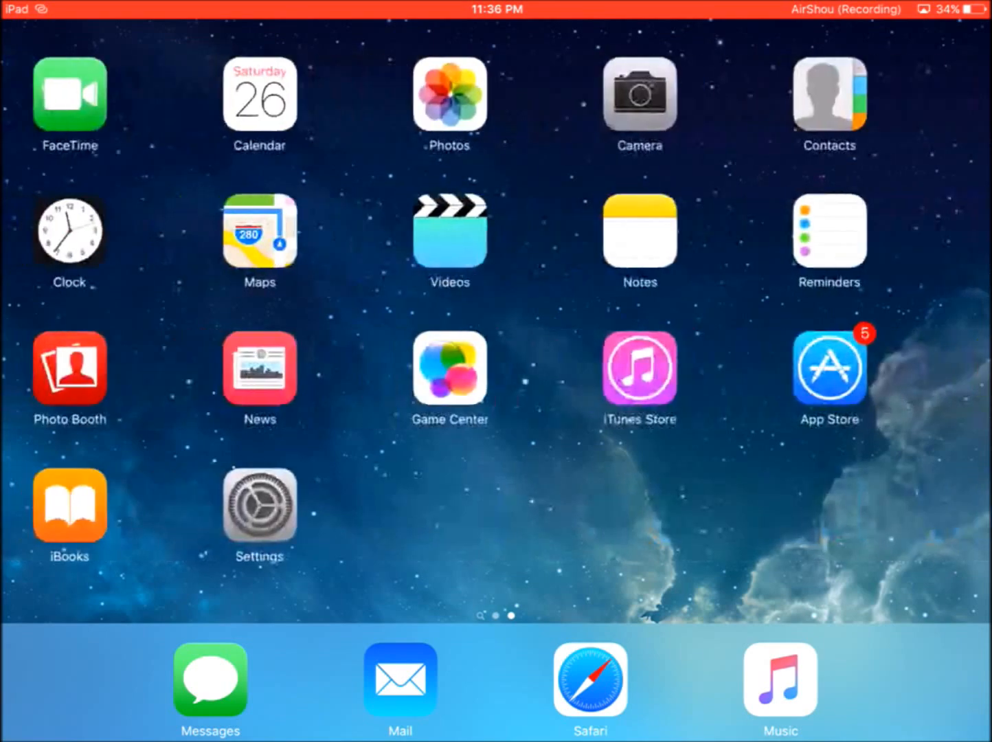
scroll(left, 3)
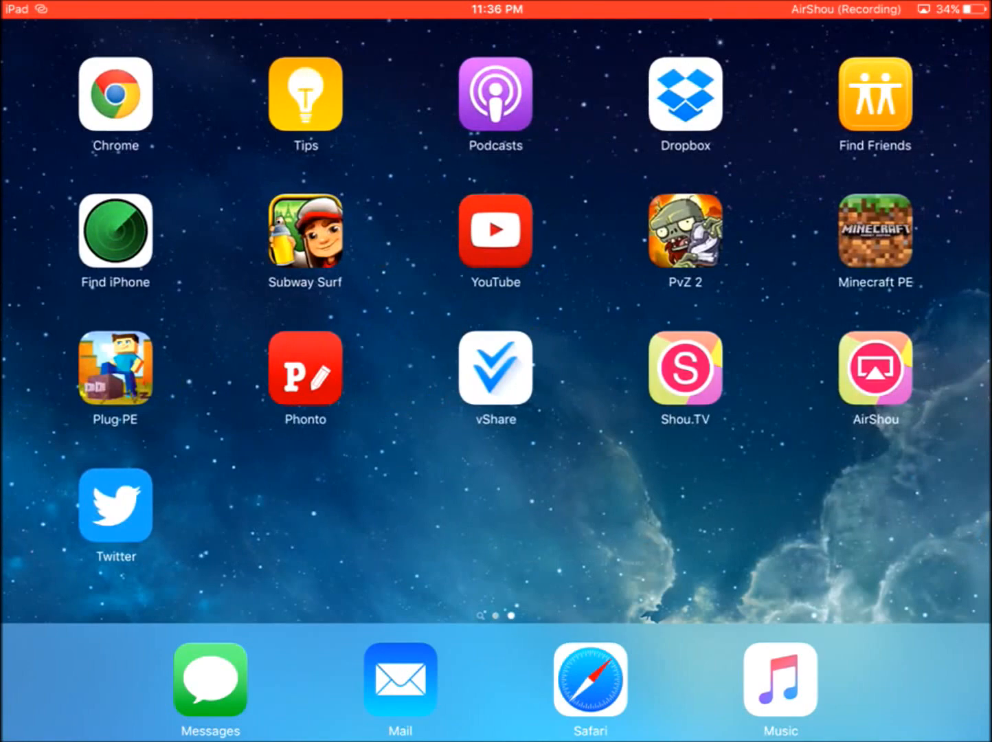
click(684, 371)
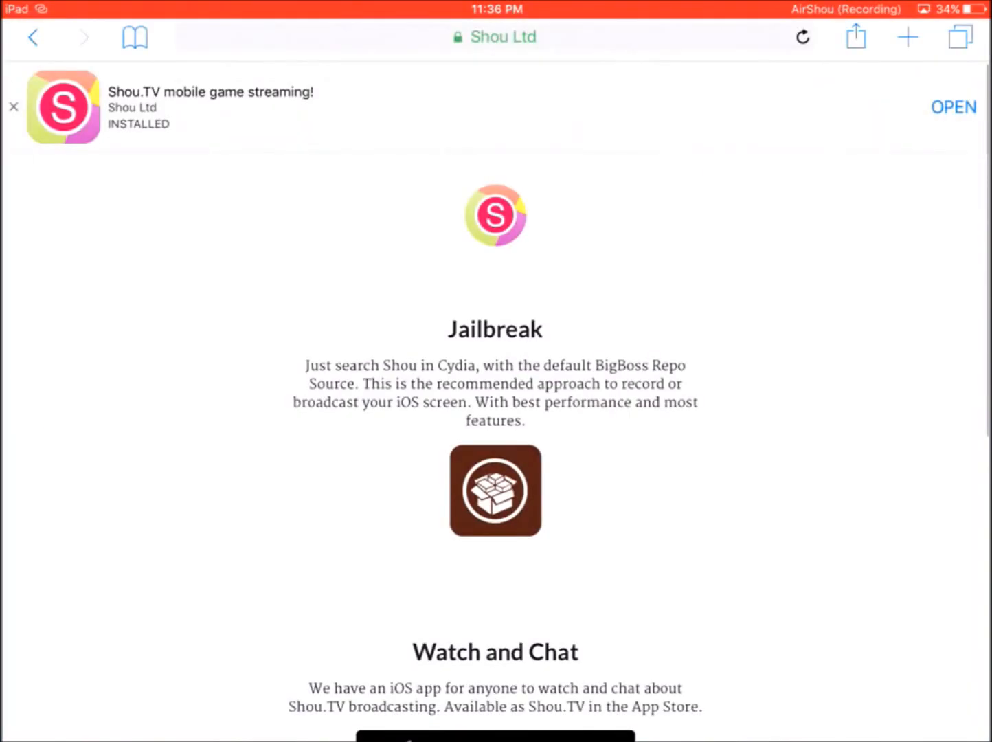
click(495, 36)
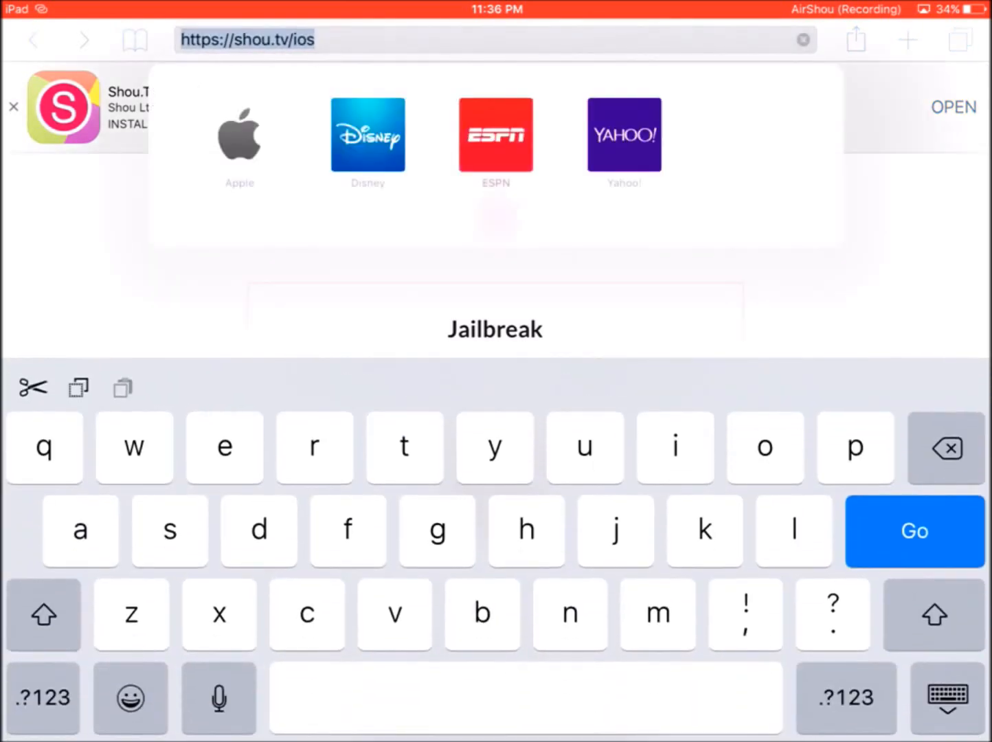
click(915, 531)
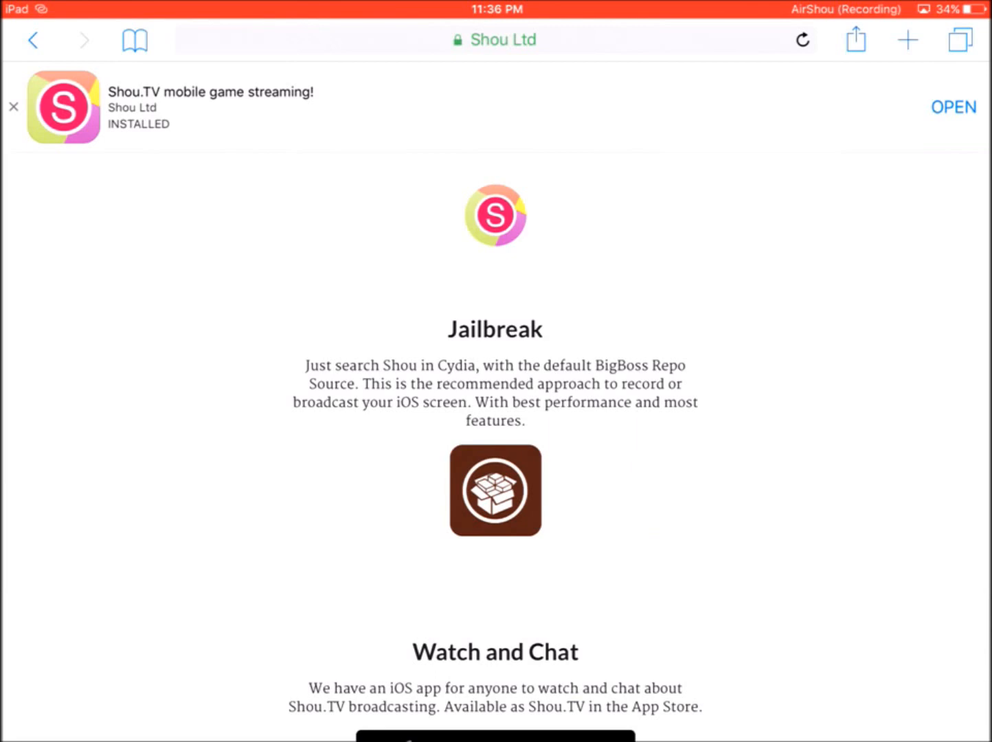
- Request installation of AirShou from the page and confirm the install alert
scroll(down, 3)
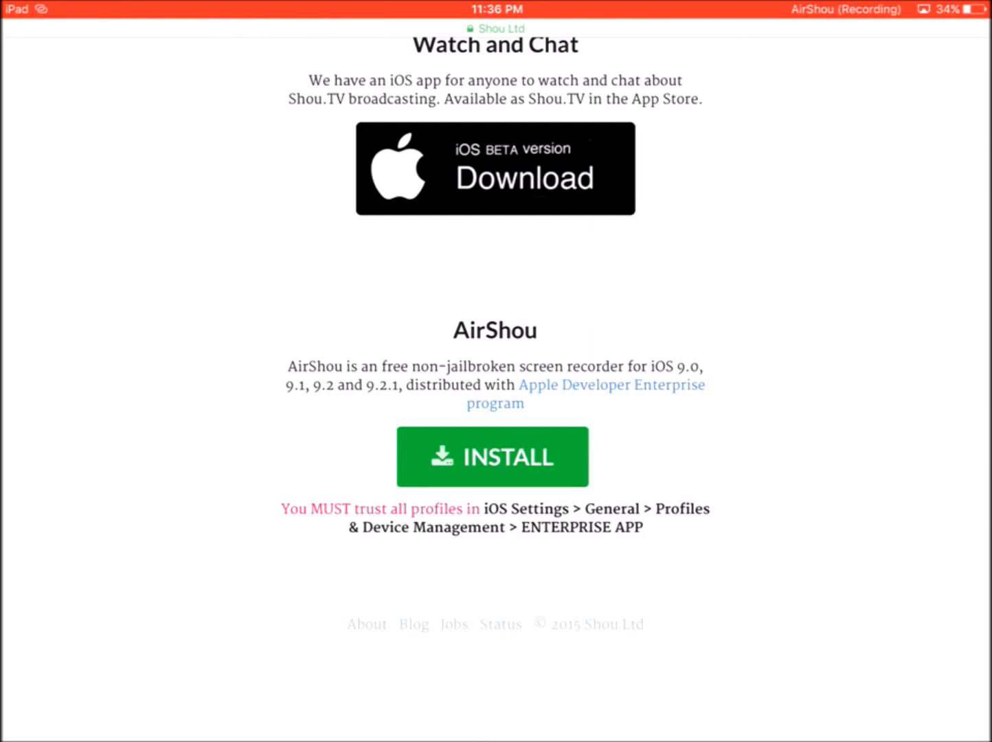
click(495, 456)
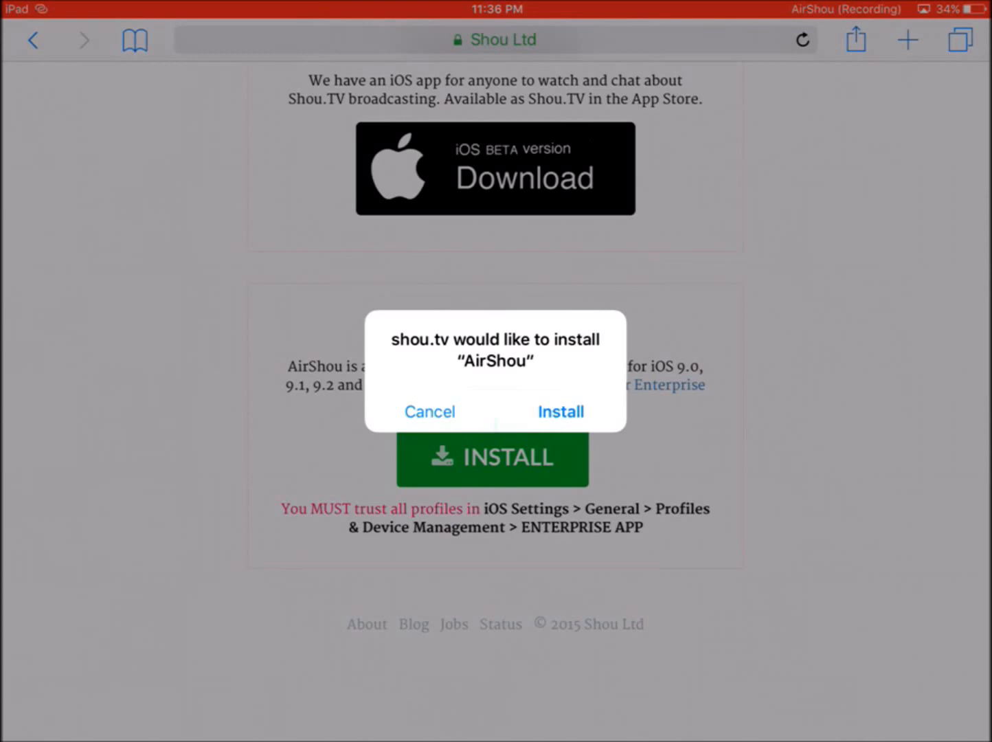
click(561, 412)
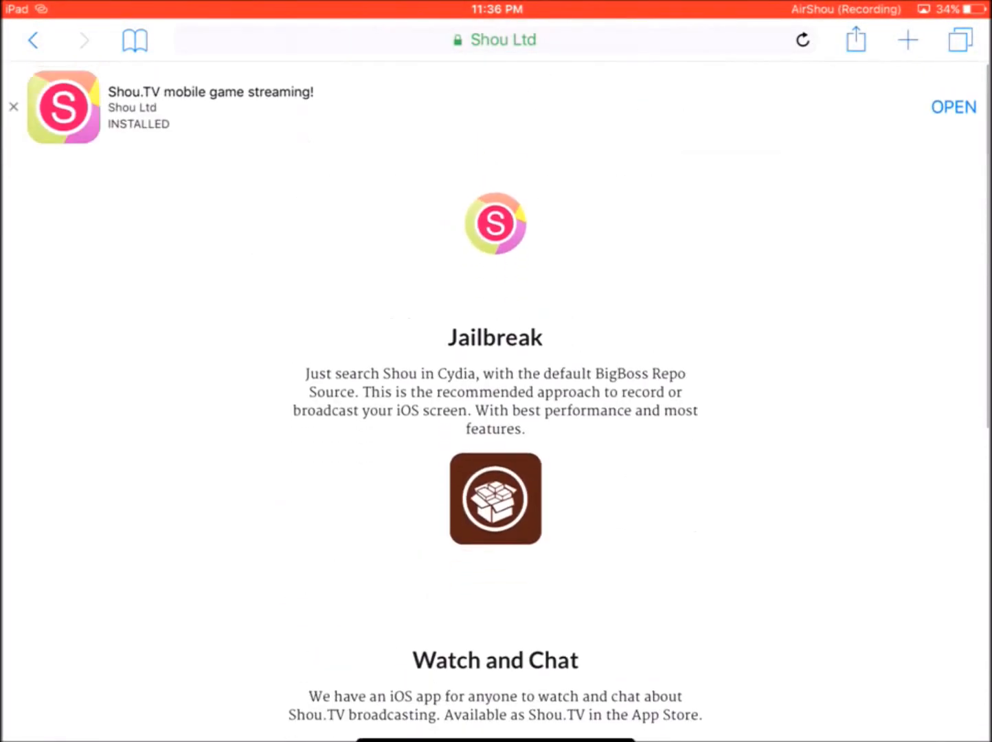
- Scroll down the Me profile to review Videos, Followers and Following
scroll(down, 3)
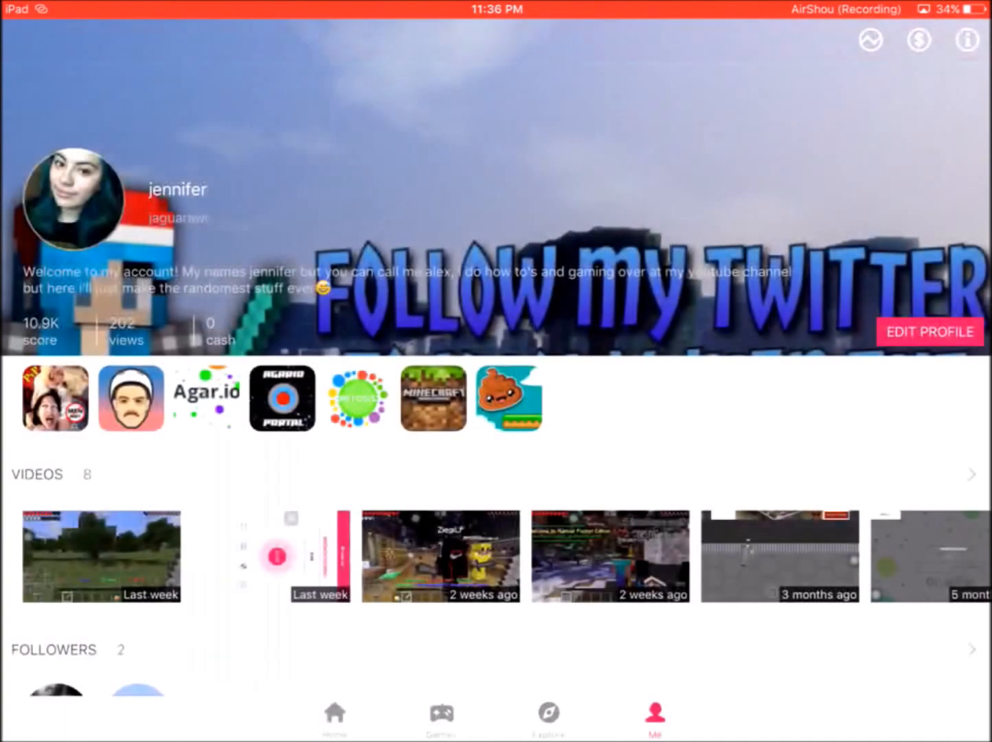
scroll(down, 3)
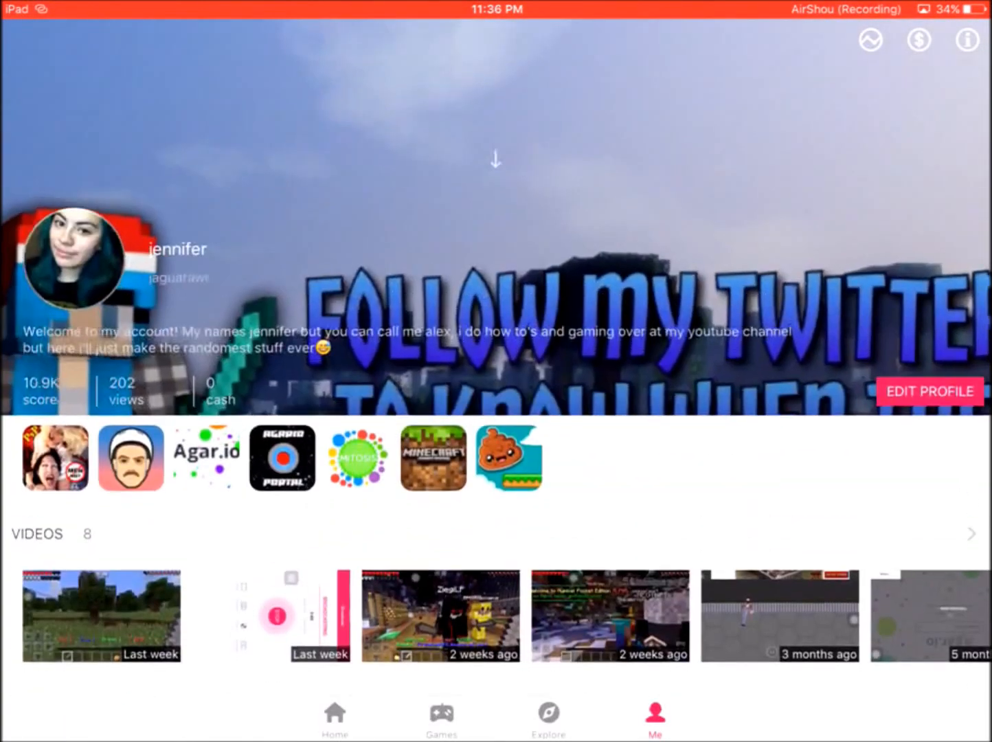
scroll(down, 3)
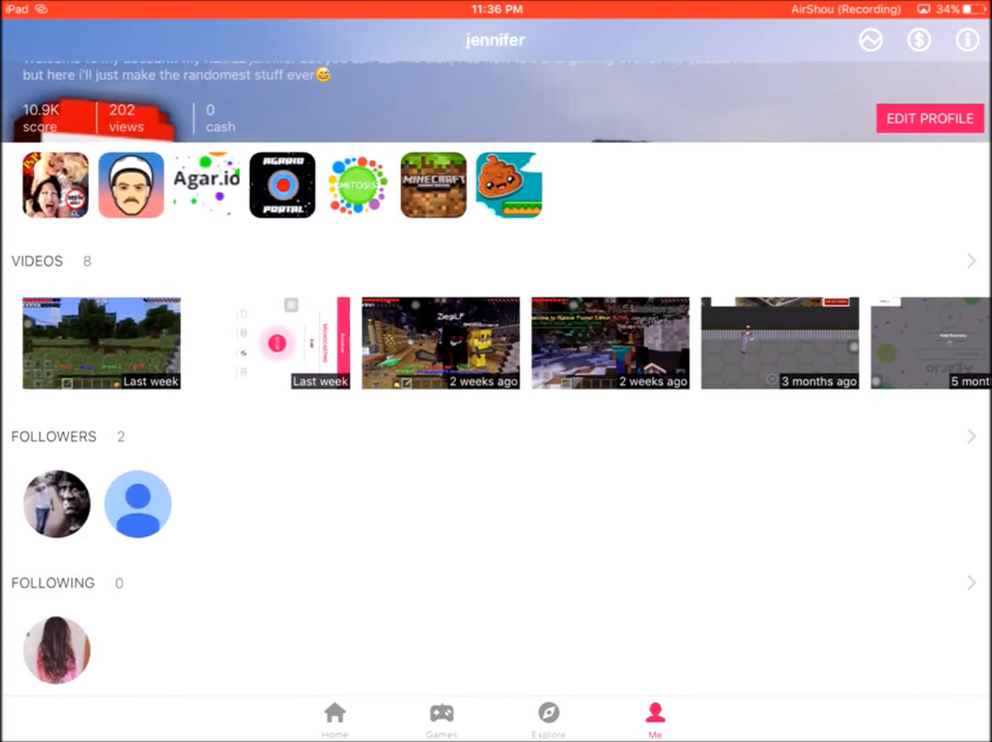
scroll(down, 3)
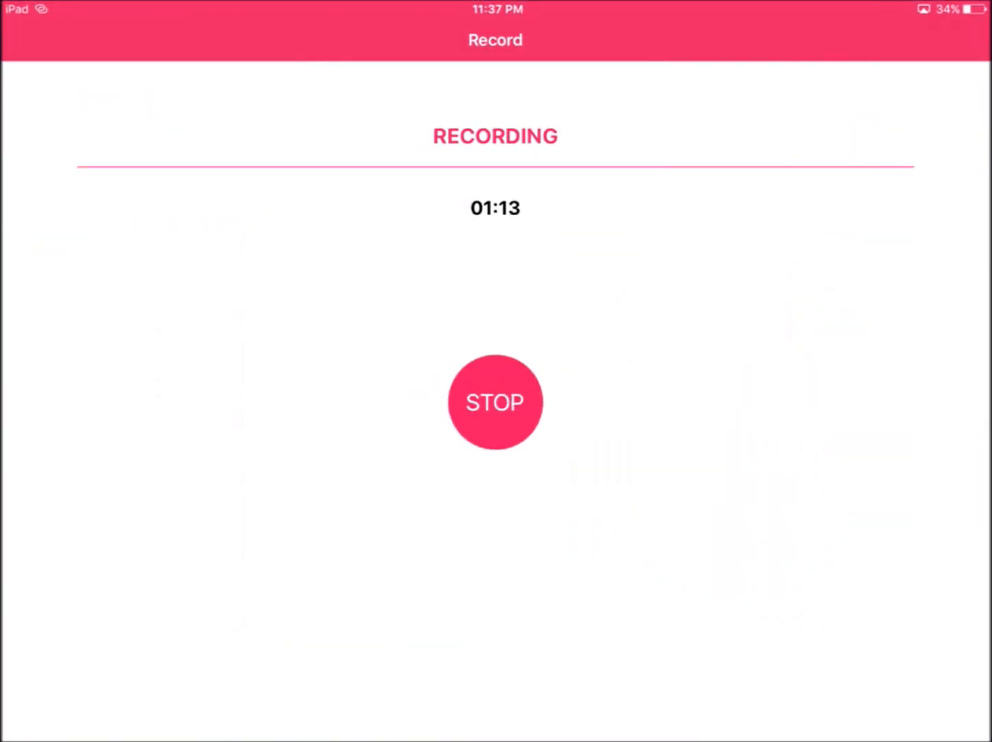
- Stop the running screen recording and continue past the landscape recording setup
click(495, 403)
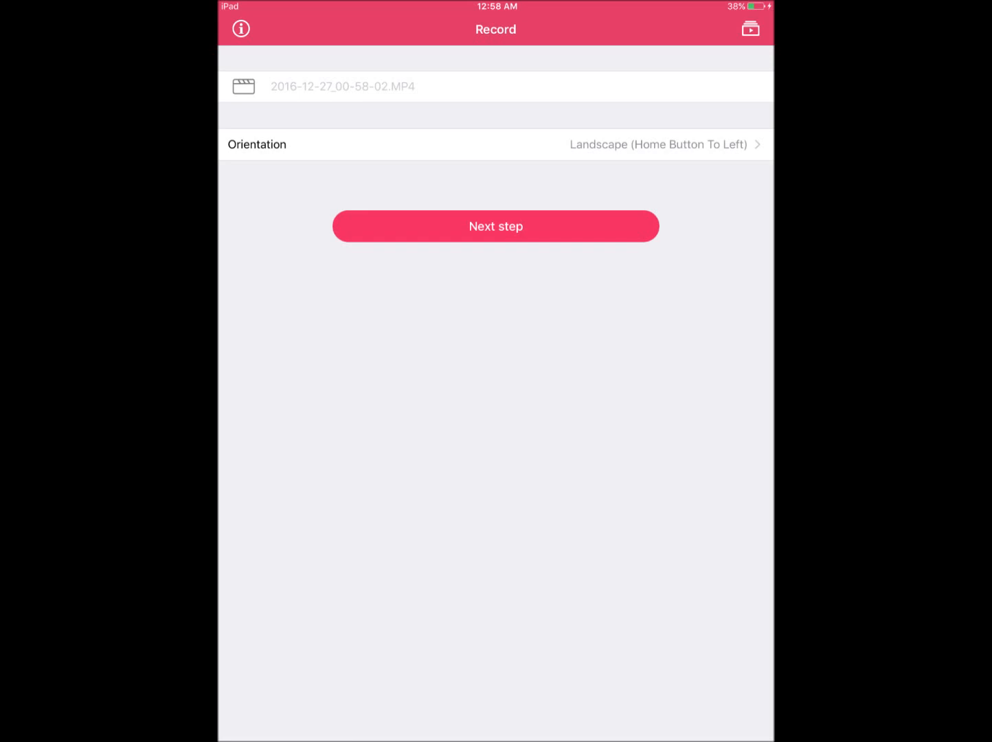
click(239, 28)
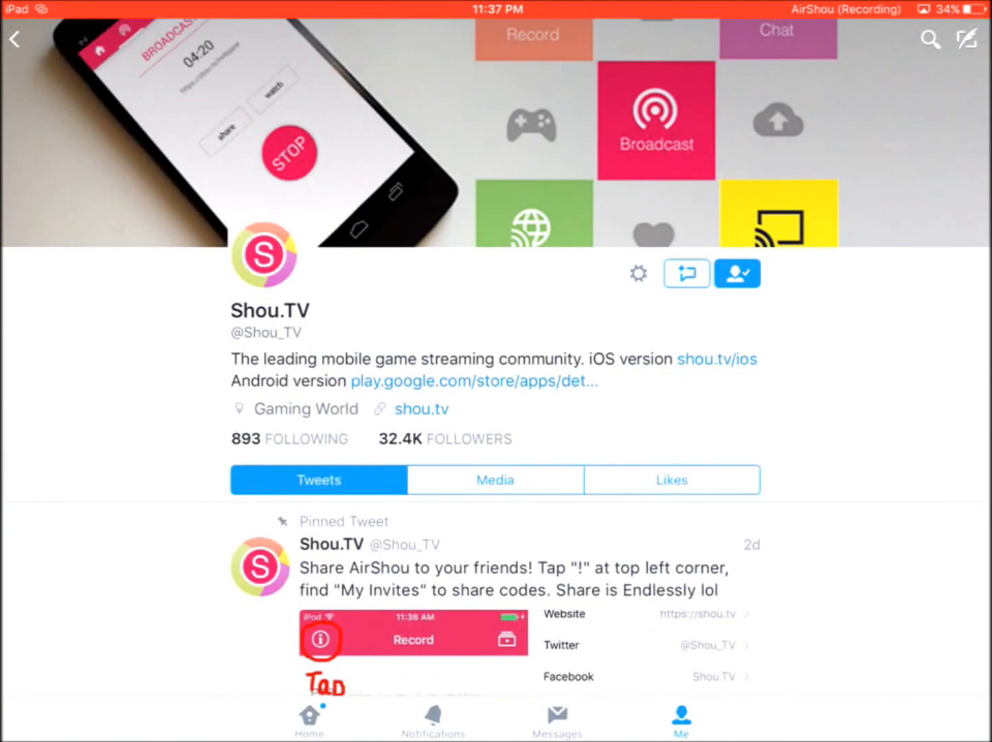
scroll(down, 3)
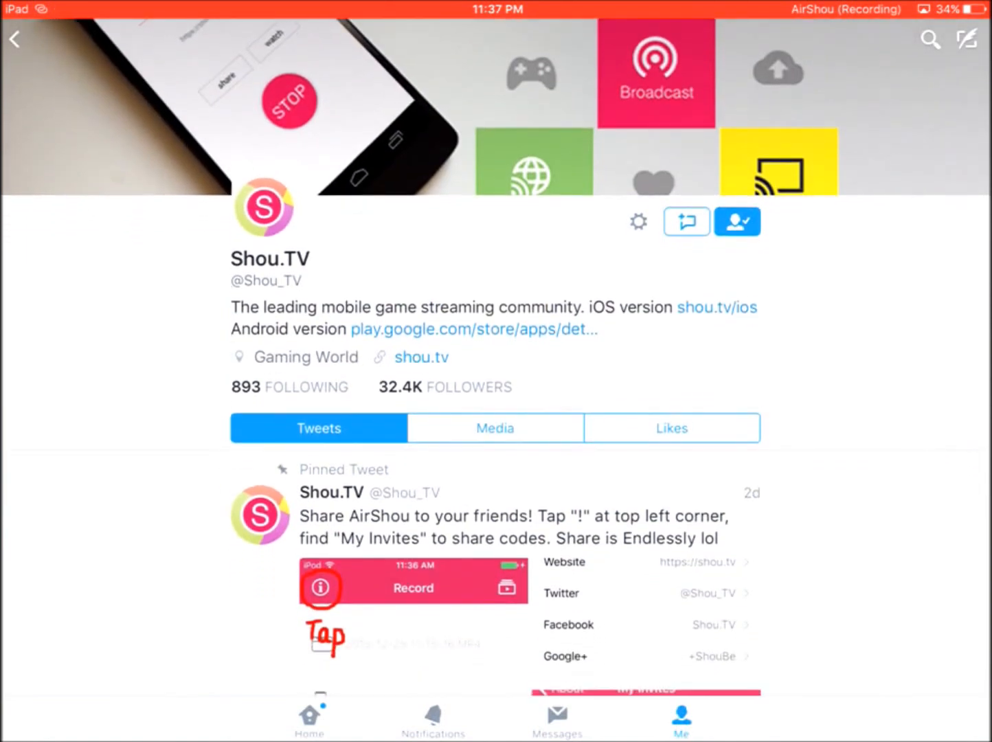
scroll(down, 3)
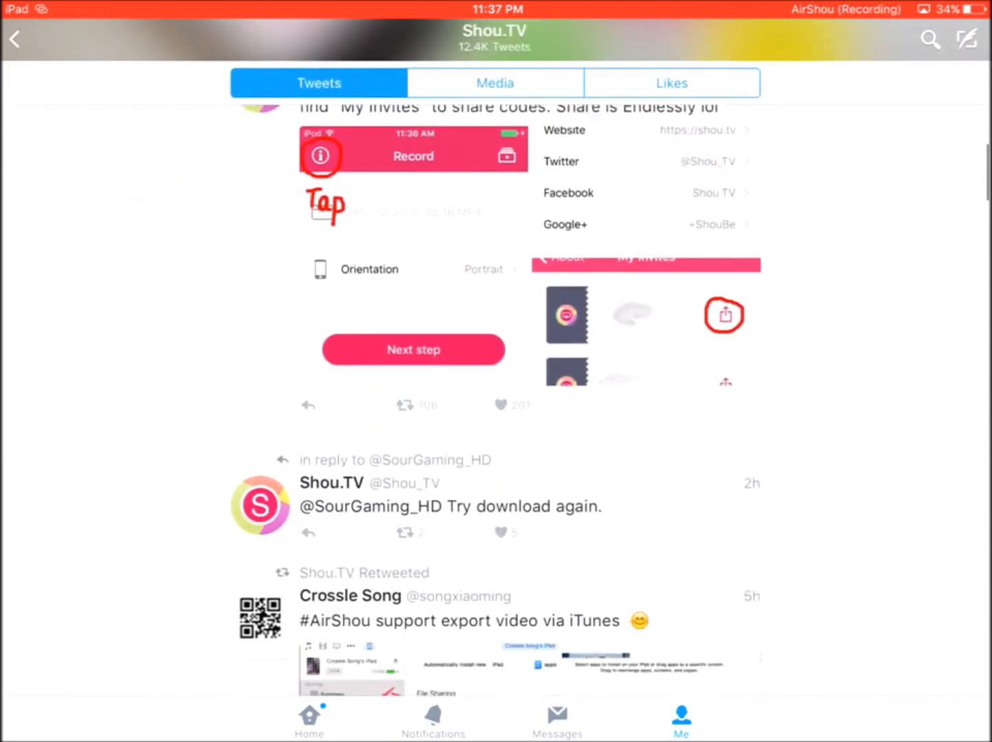
scroll(down, 3)
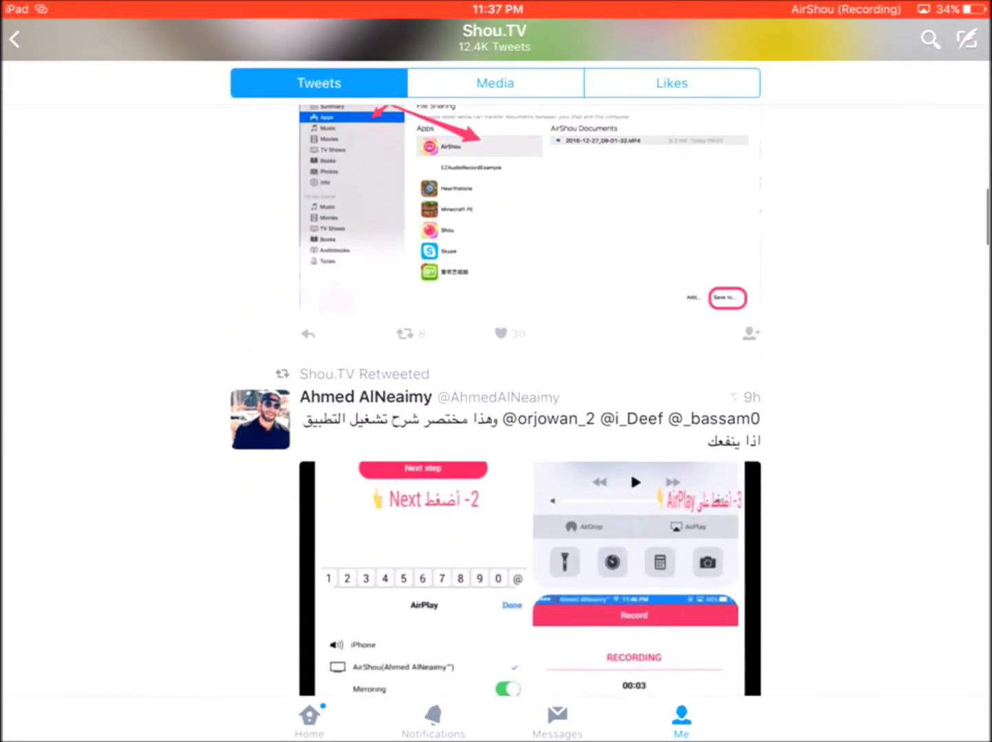
scroll(down, 3)
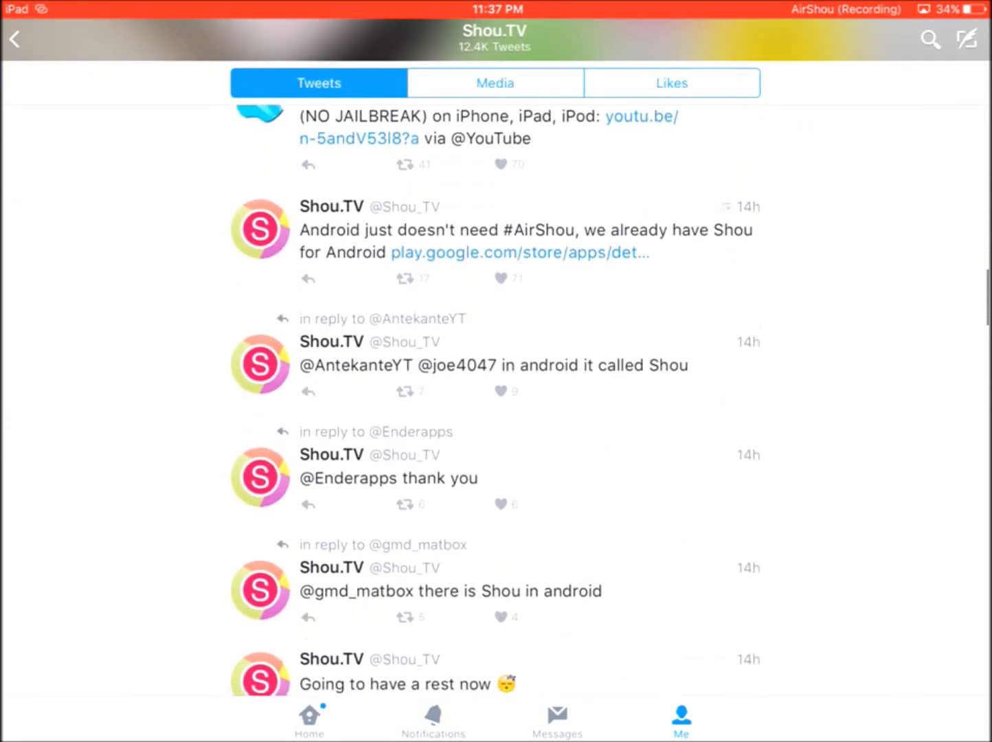
scroll(down, 3)
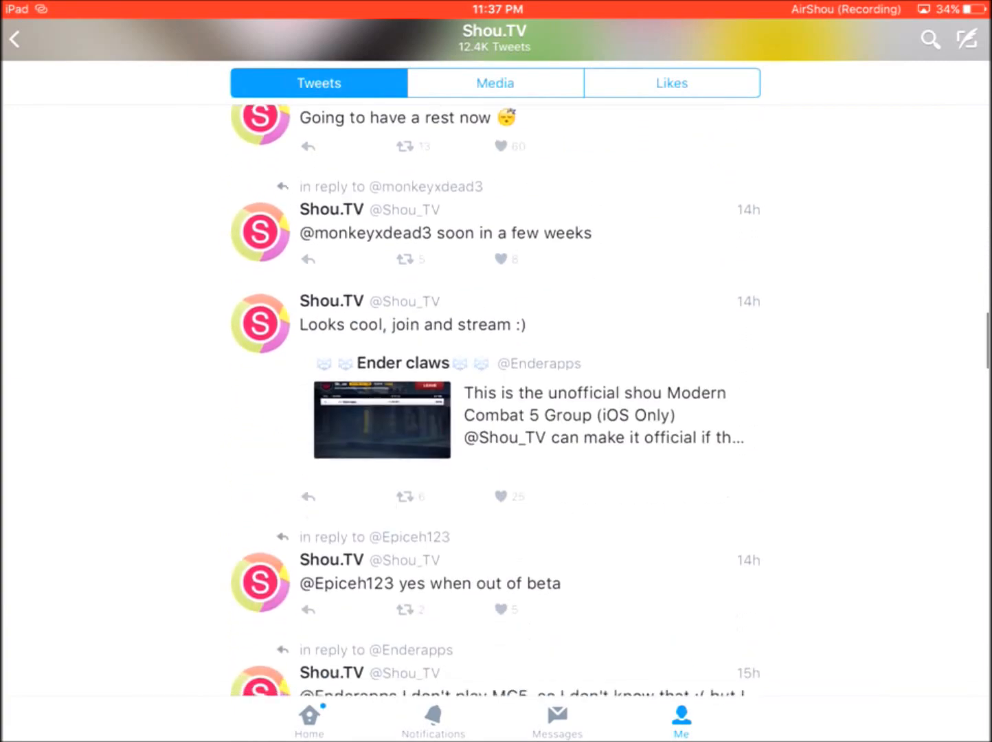
scroll(down, 3)
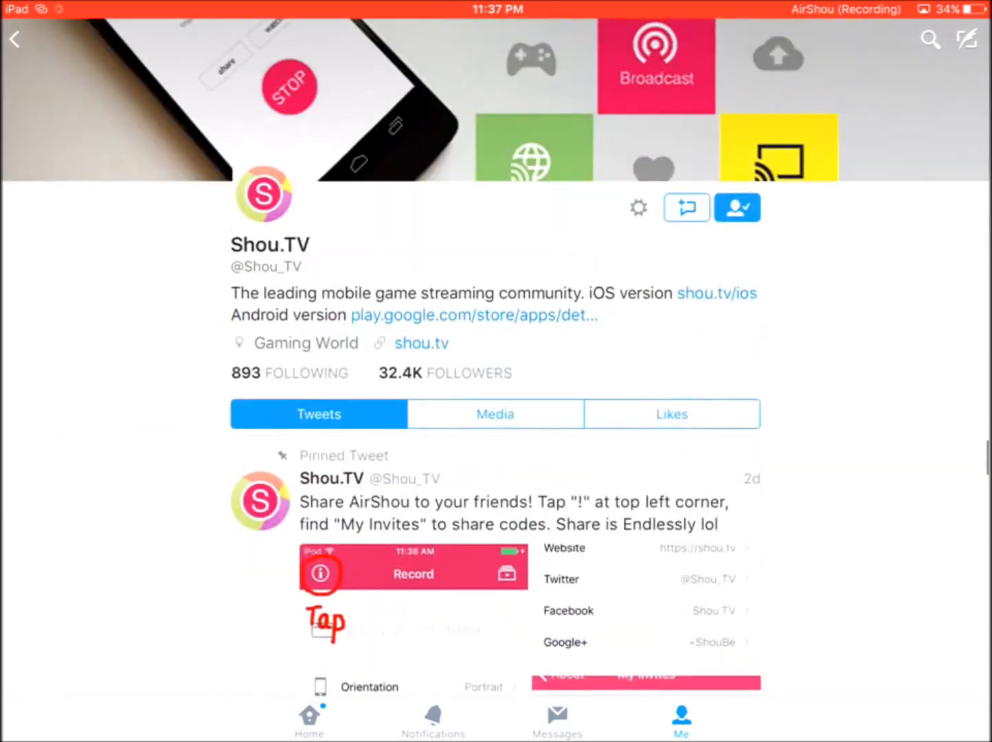
scroll(down, 3)
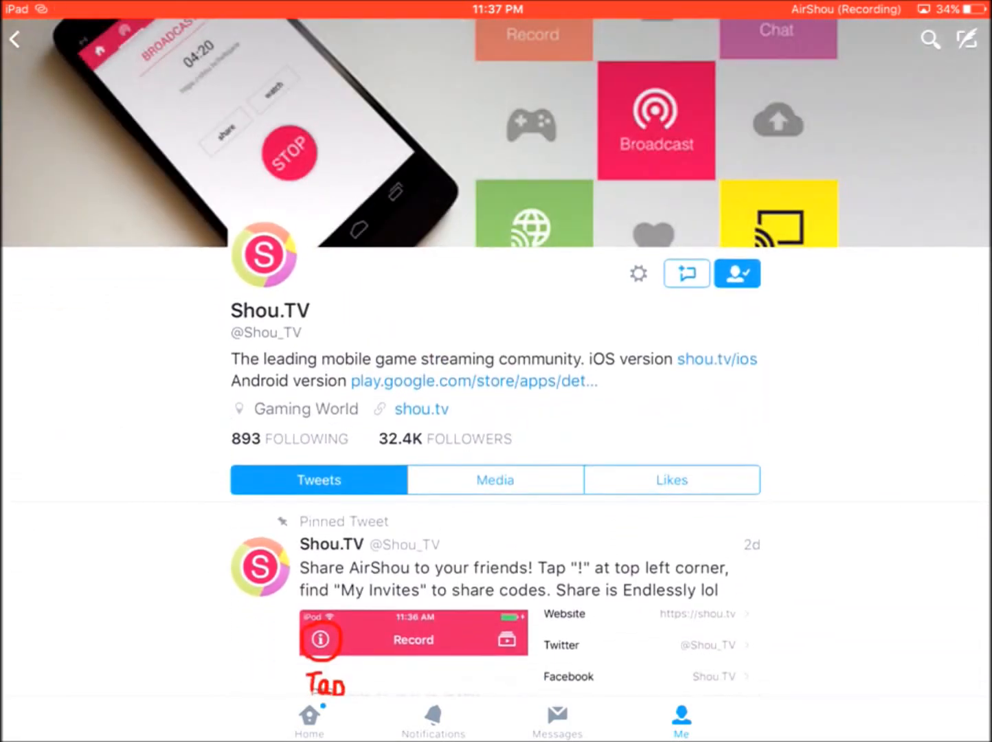
scroll(down, 3)
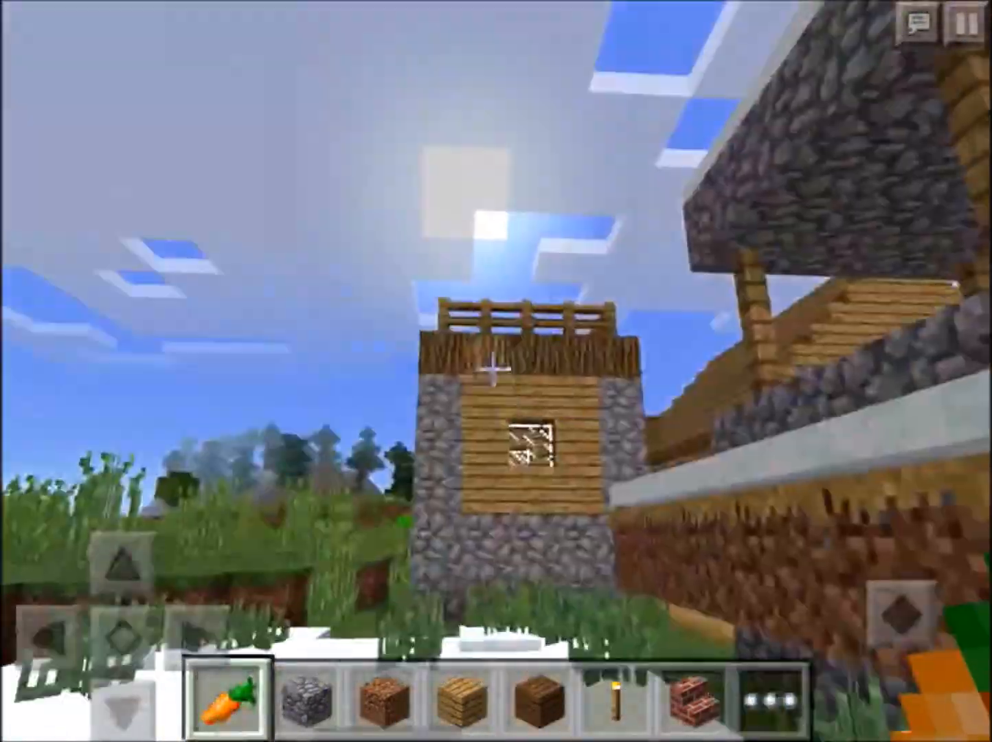
- Pause the village game to show the Game Menu
click(962, 22)
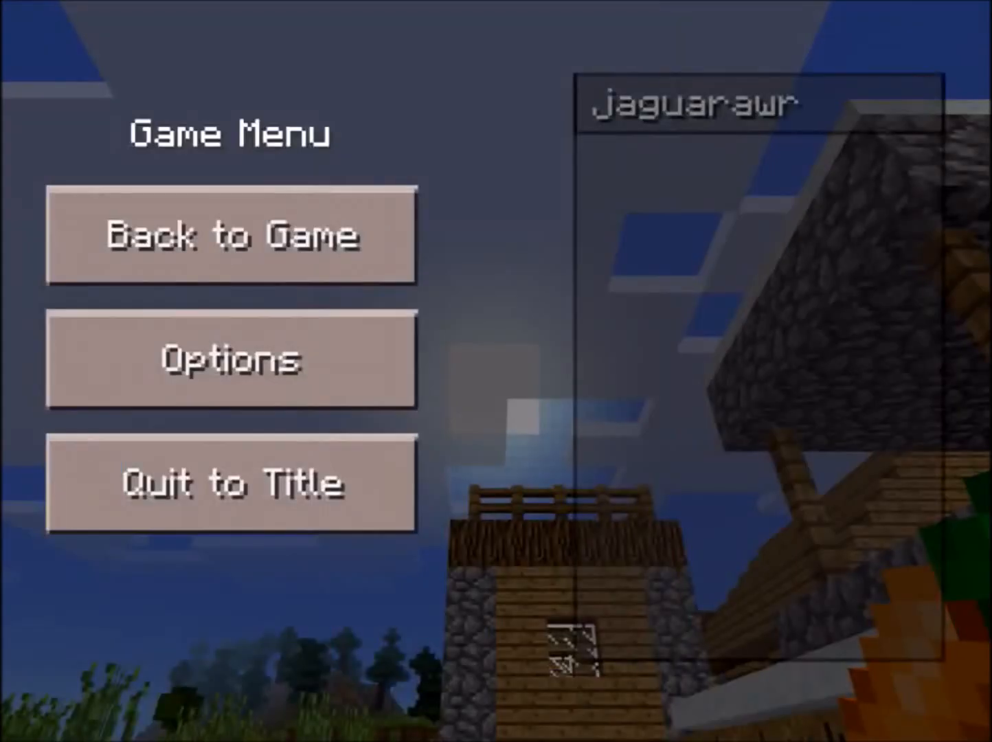